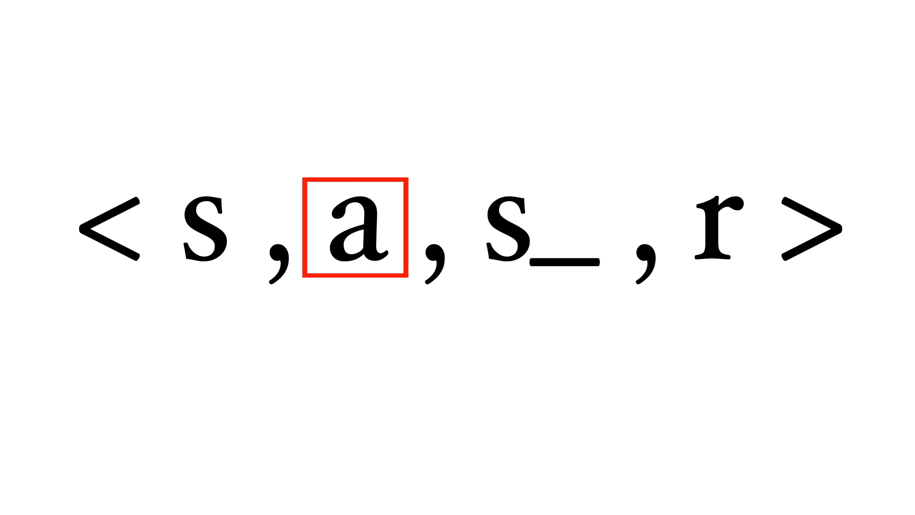
{"action": "left_click", "coordinate": [536, 232]}
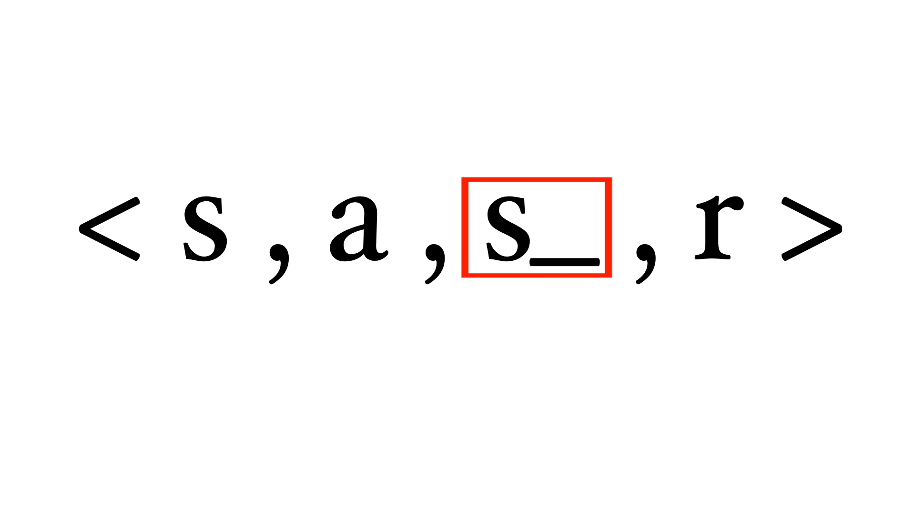